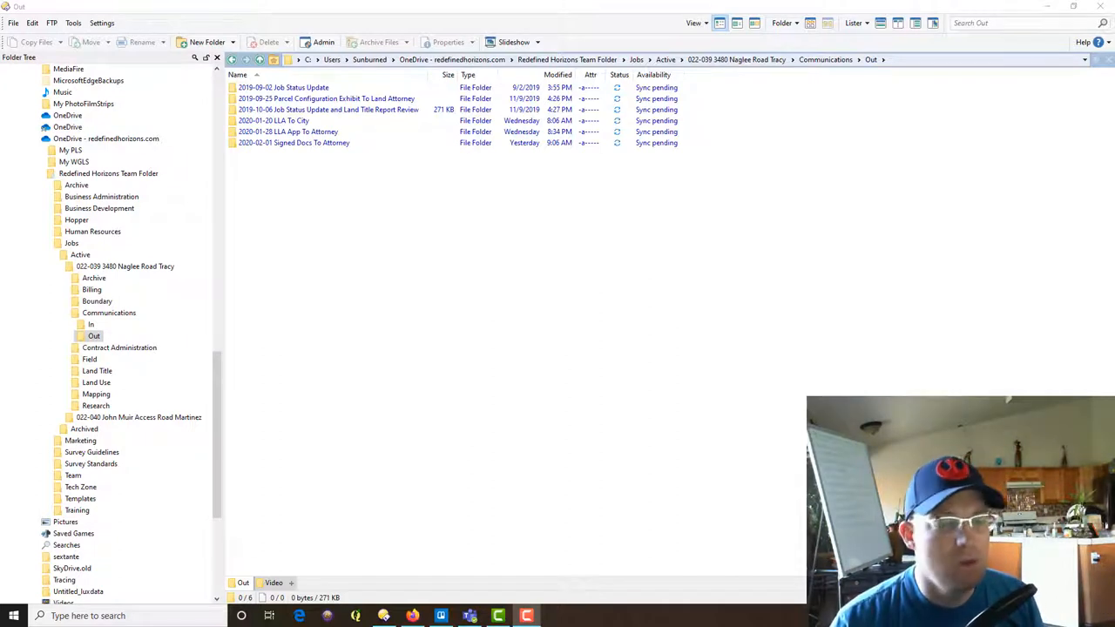
# - Browse into the 2019-10-06 status update folder and select RH JOB STATUS UPDATE.pdf
pyautogui.click(676, 340)
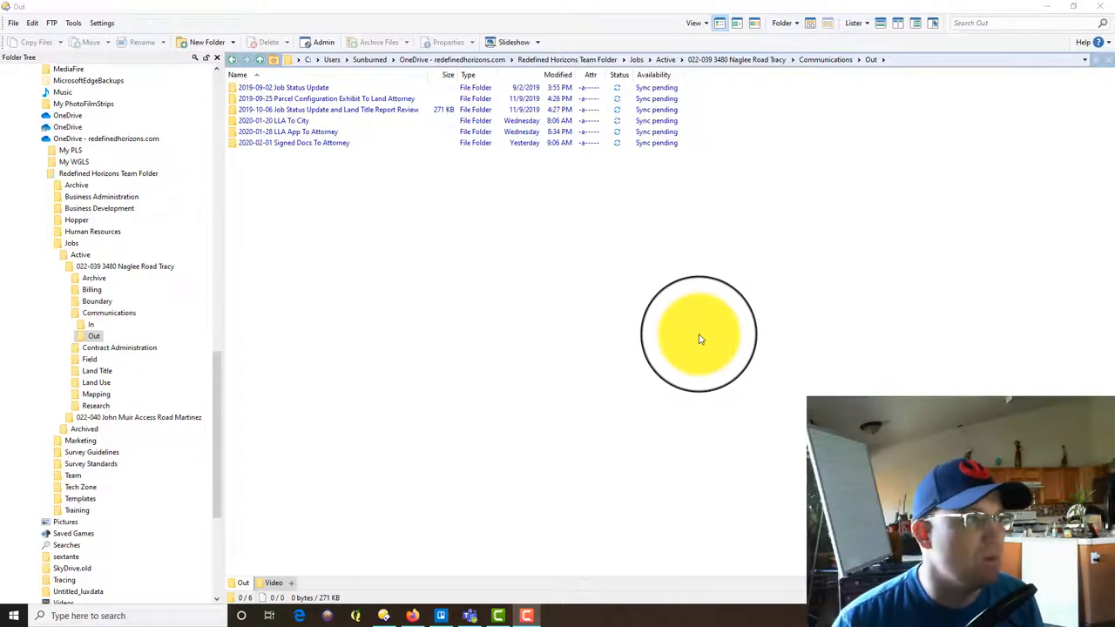
pyautogui.moveTo(827, 381)
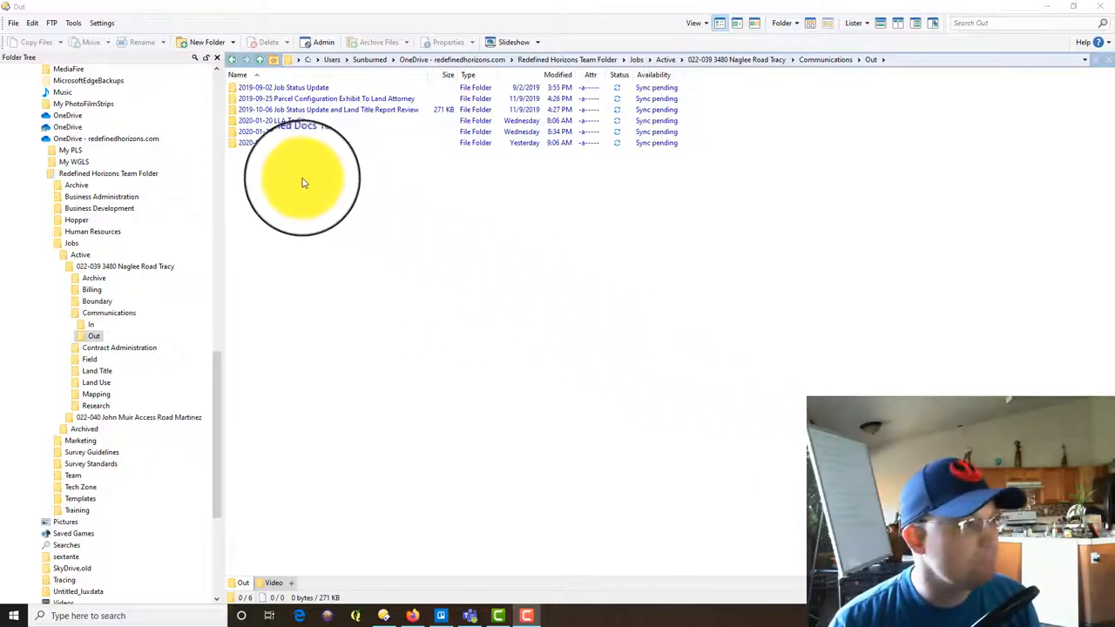
pyautogui.moveTo(672, 268)
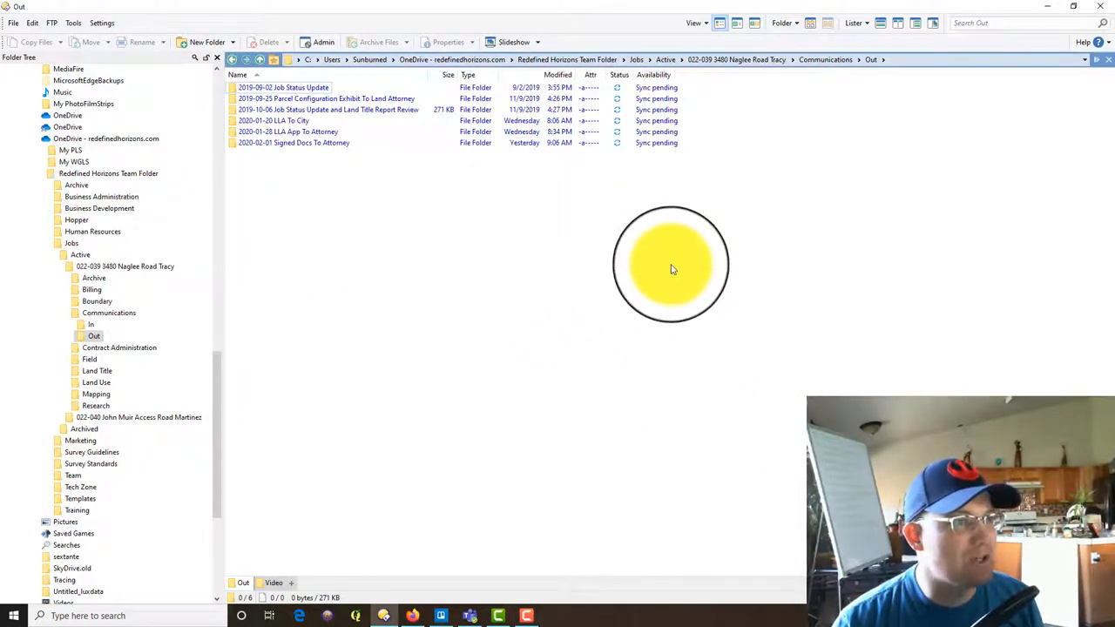
pyautogui.moveTo(378, 292)
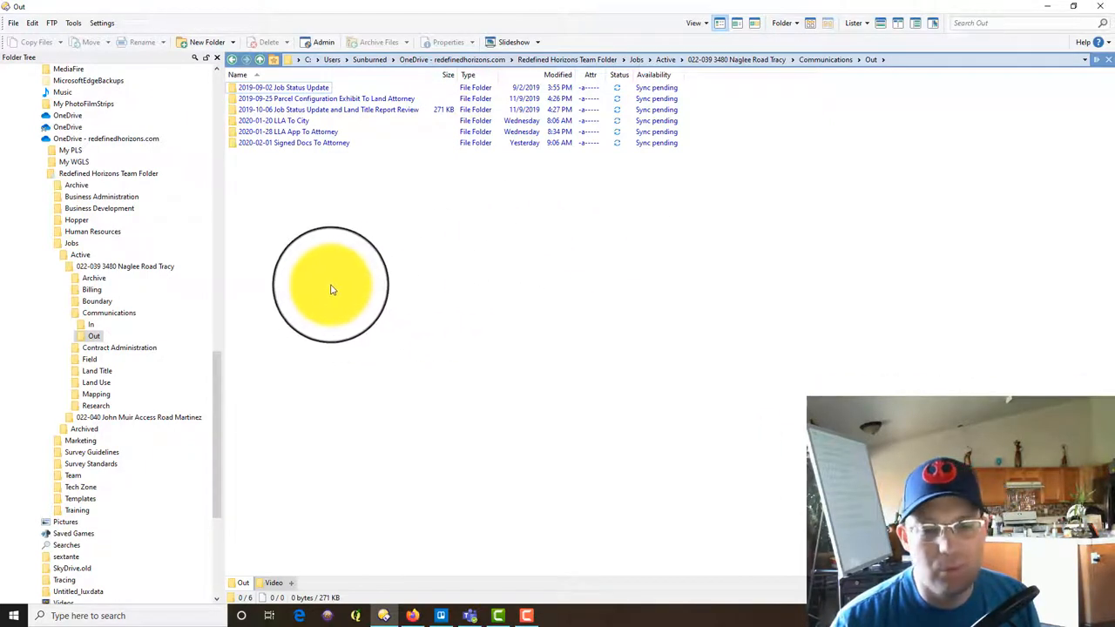
pyautogui.moveTo(437, 292)
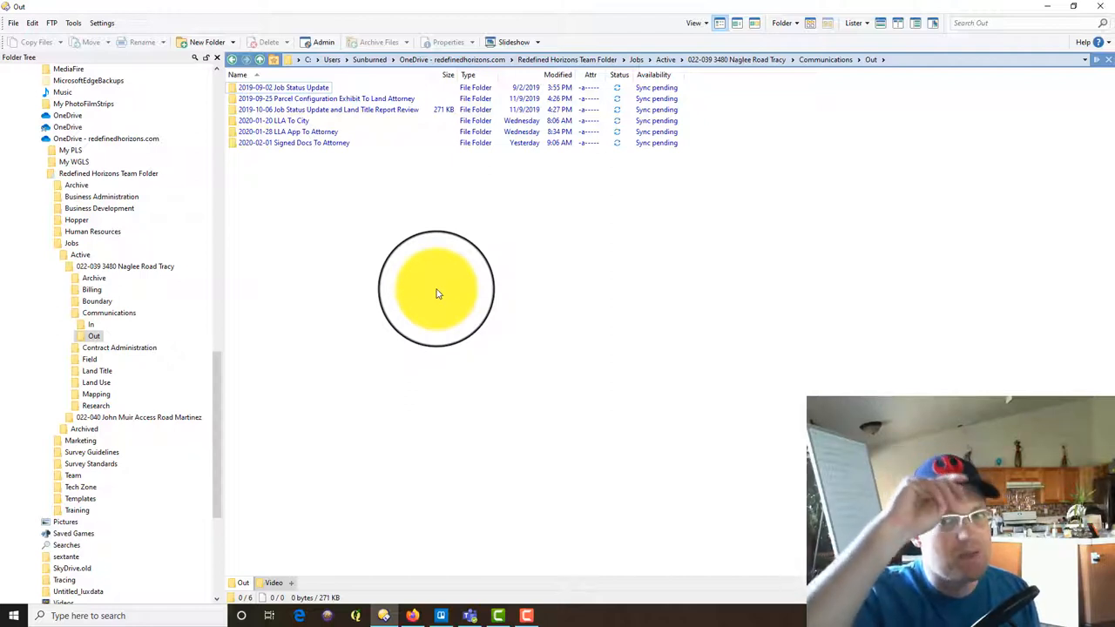
pyautogui.moveTo(428, 287)
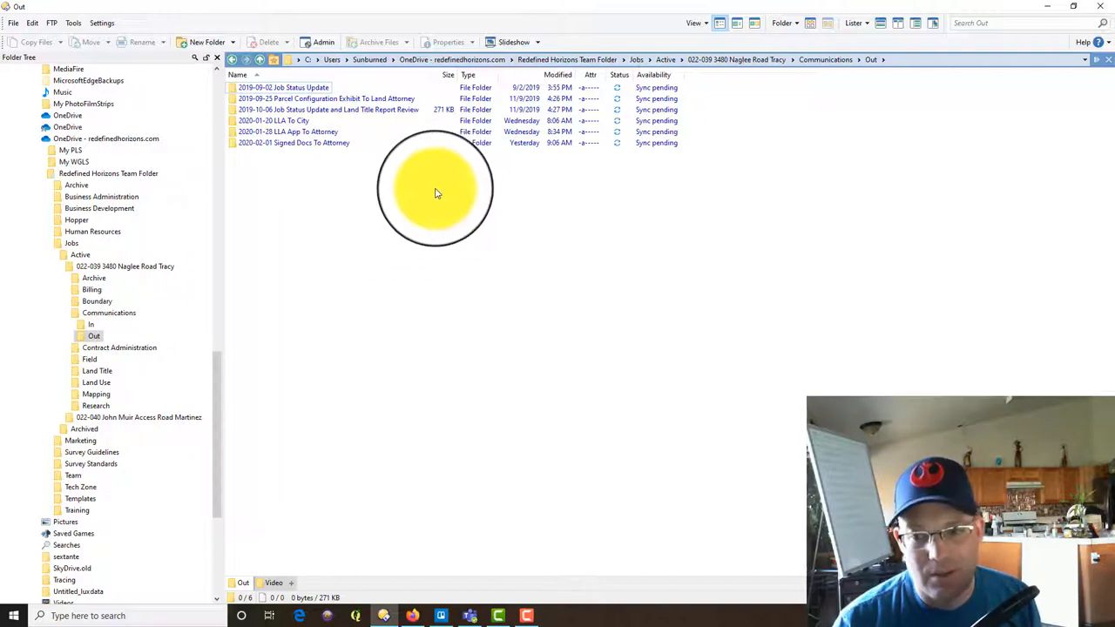
pyautogui.moveTo(324, 230)
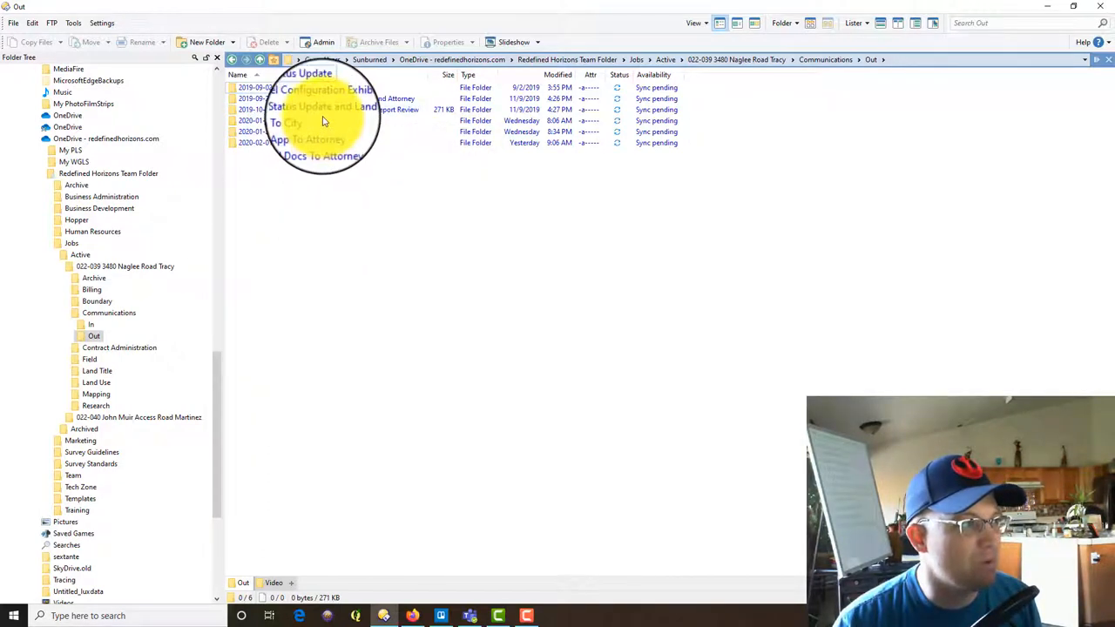
pyautogui.click(331, 109)
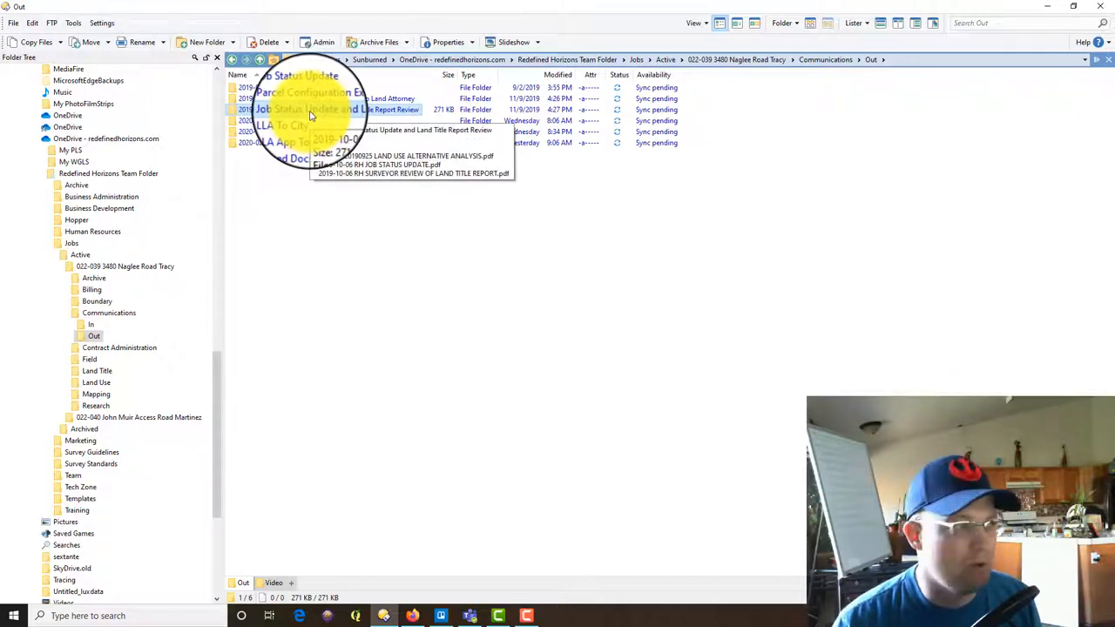
pyautogui.doubleClick(331, 108)
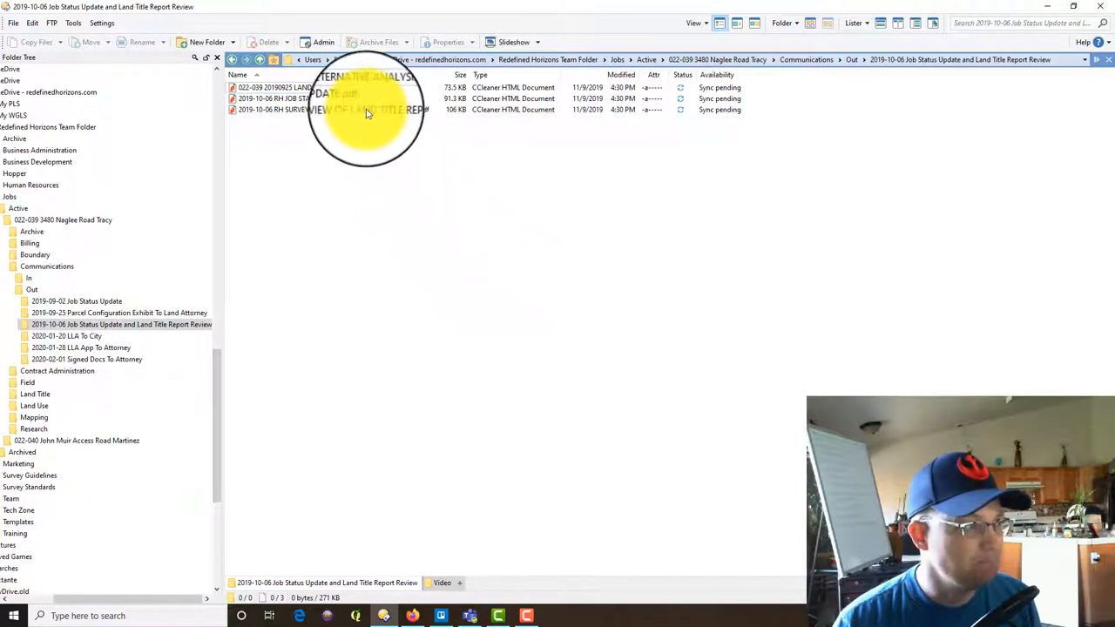
pyautogui.click(296, 97)
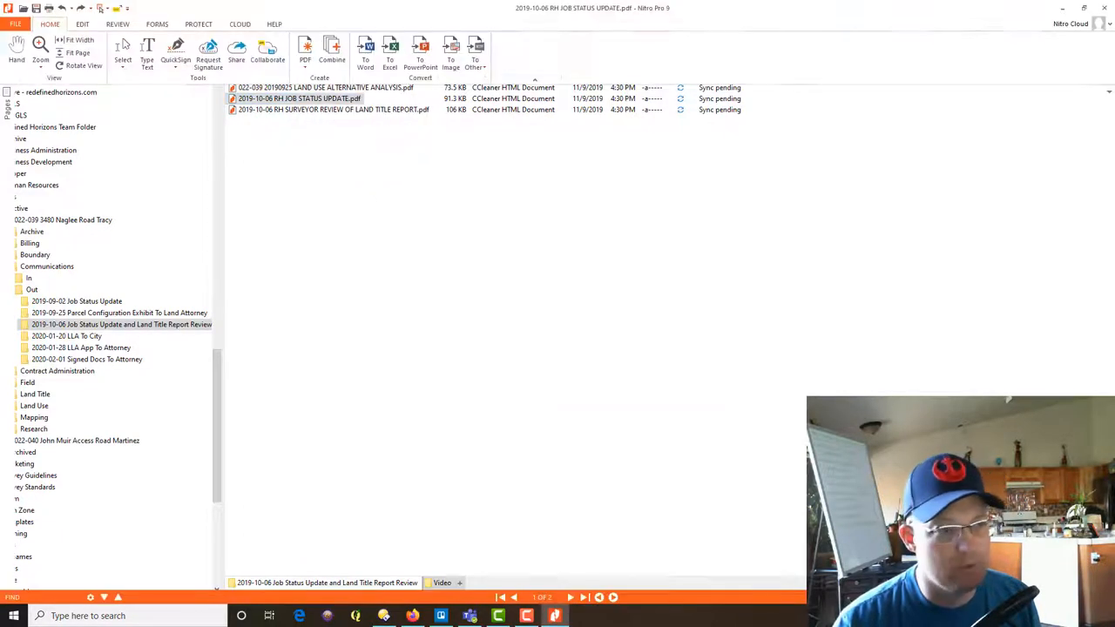
# - Read through the 2019-10-06 Job Status Update PDF in Nitro Pro page by page
pyautogui.doubleClick(299, 98)
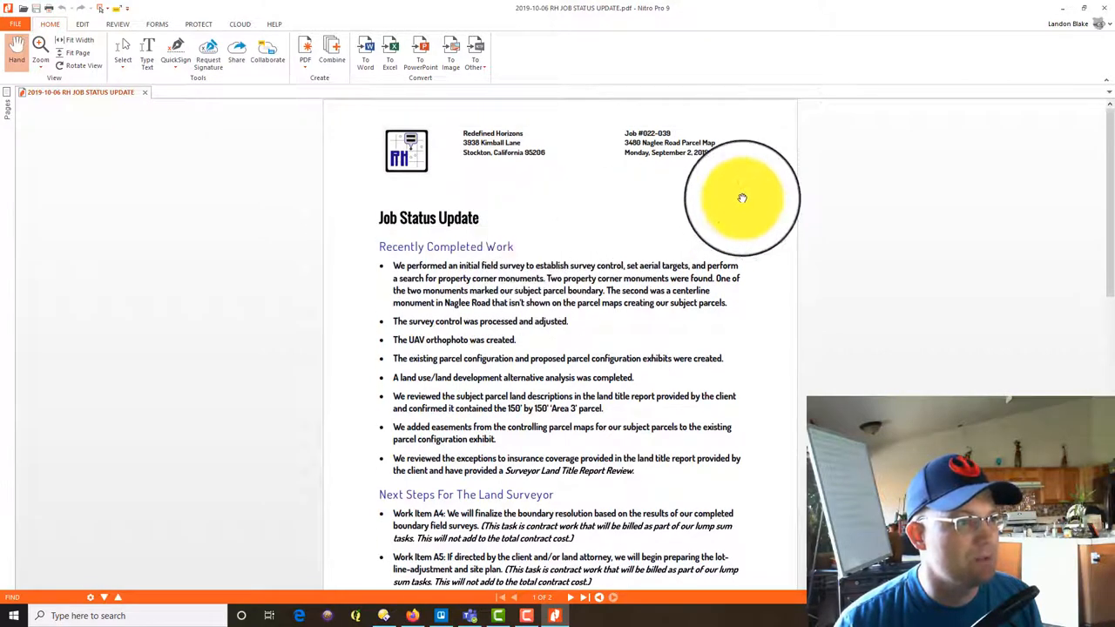
pyautogui.scroll(-3)
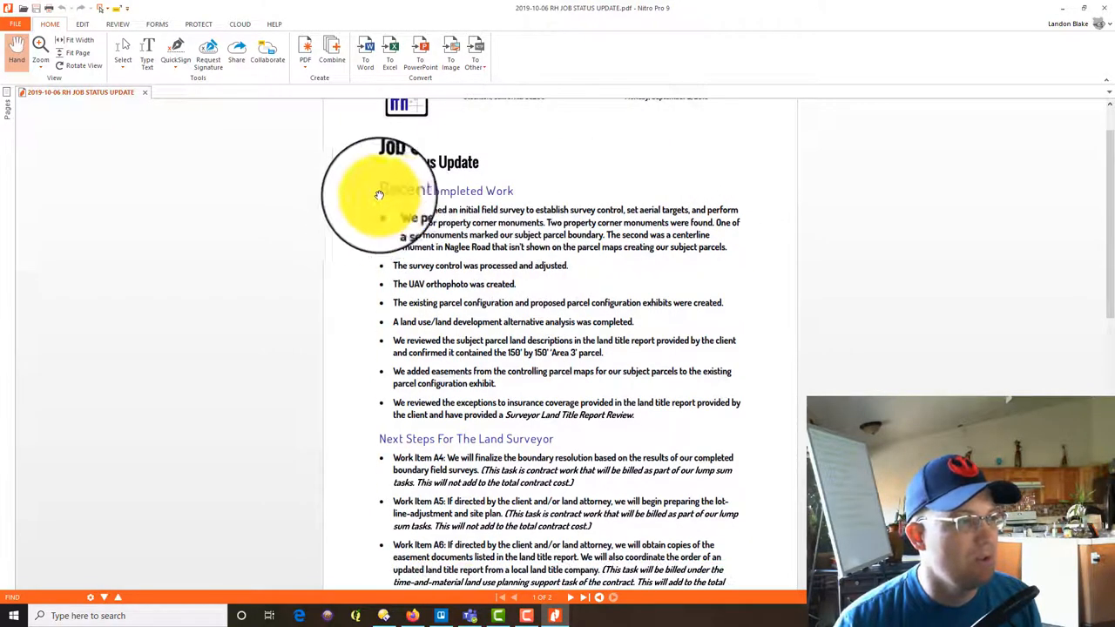
pyautogui.moveTo(373, 202)
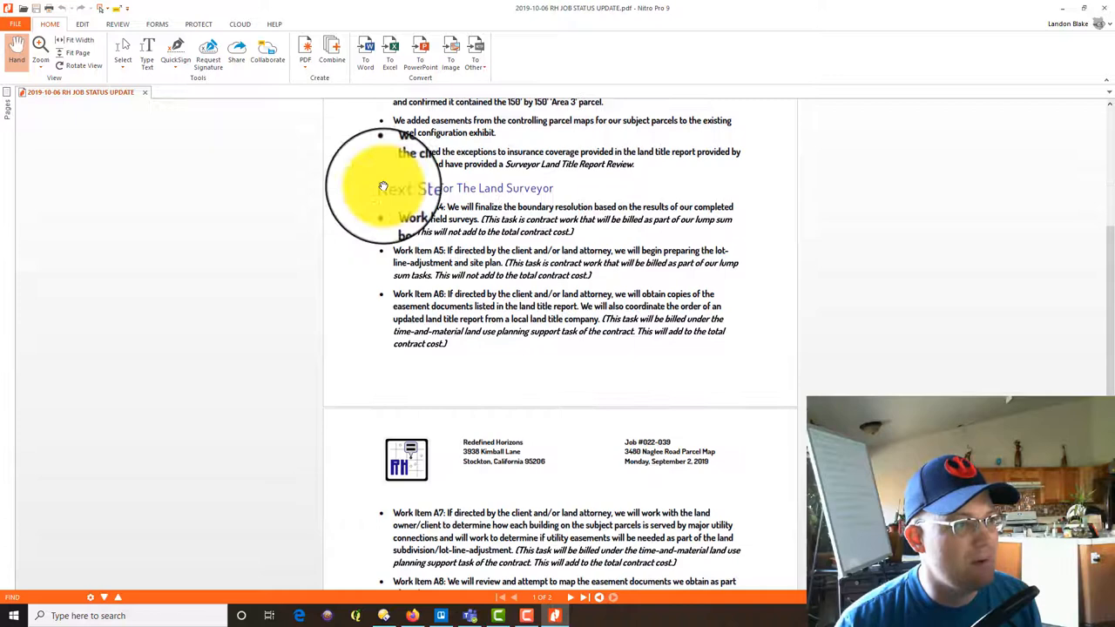
pyautogui.scroll(-3)
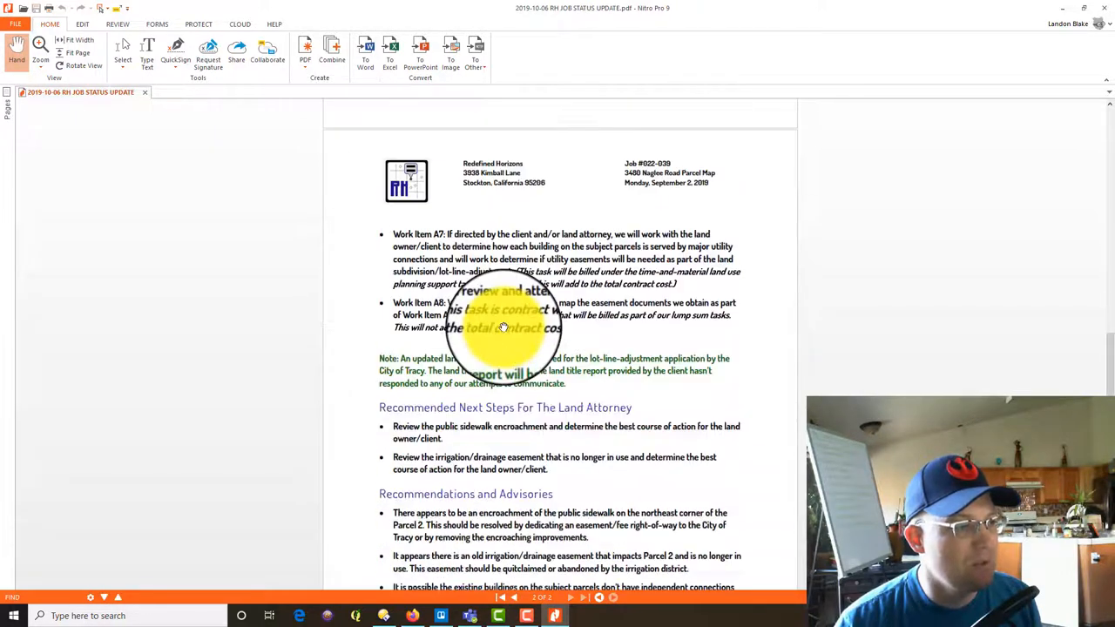
pyautogui.scroll(-3)
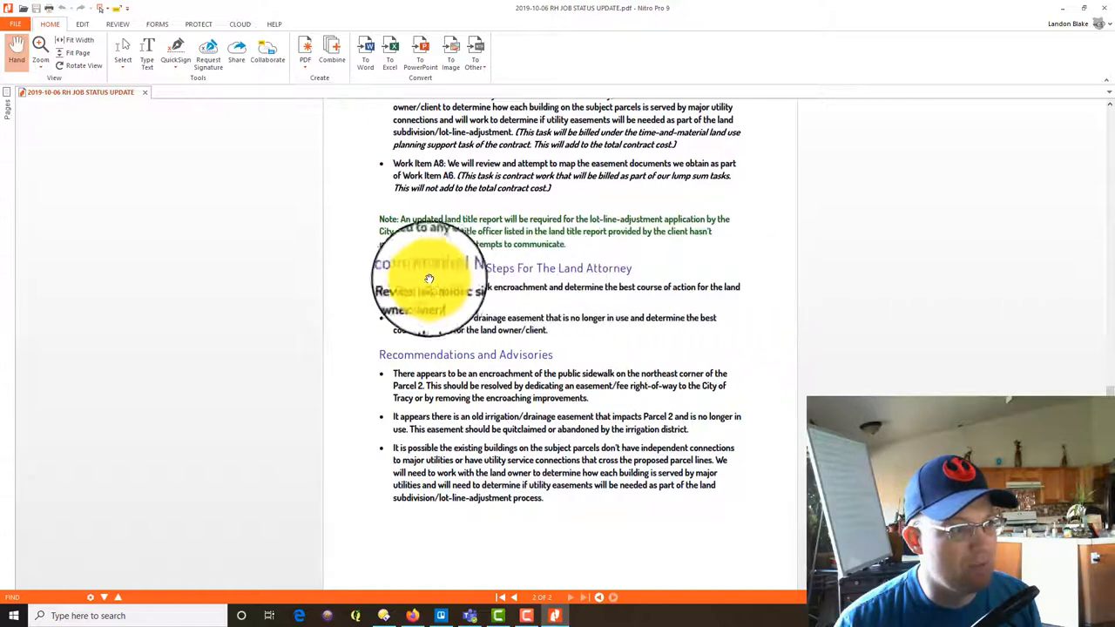
pyautogui.scroll(-3)
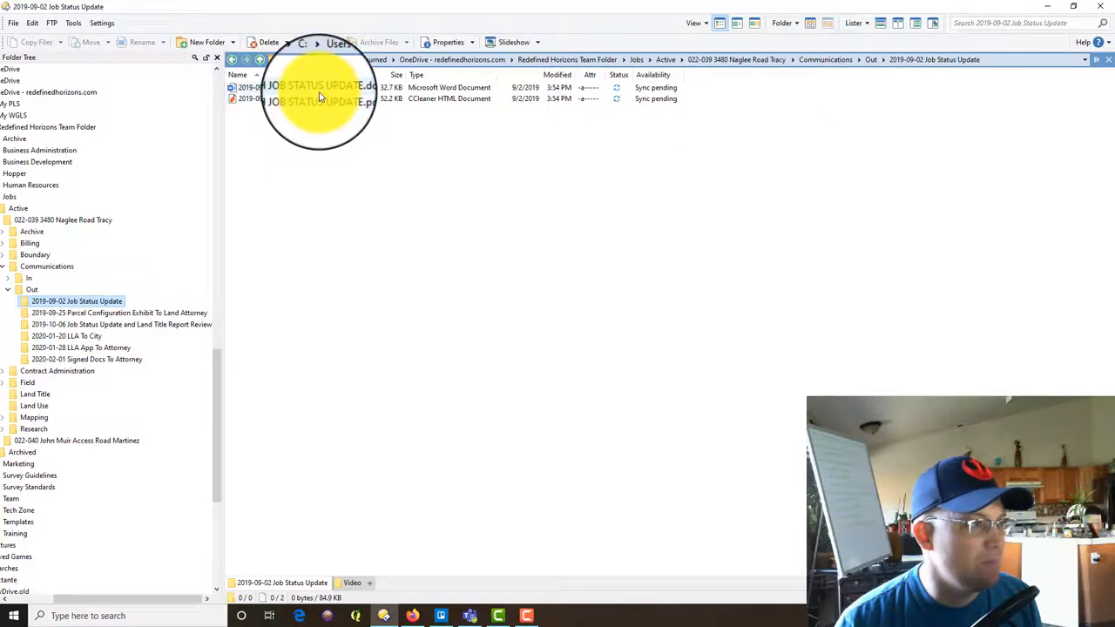
# - Copy the older Word status update document and return to the job's Out folder
pyautogui.rightClick(322, 87)
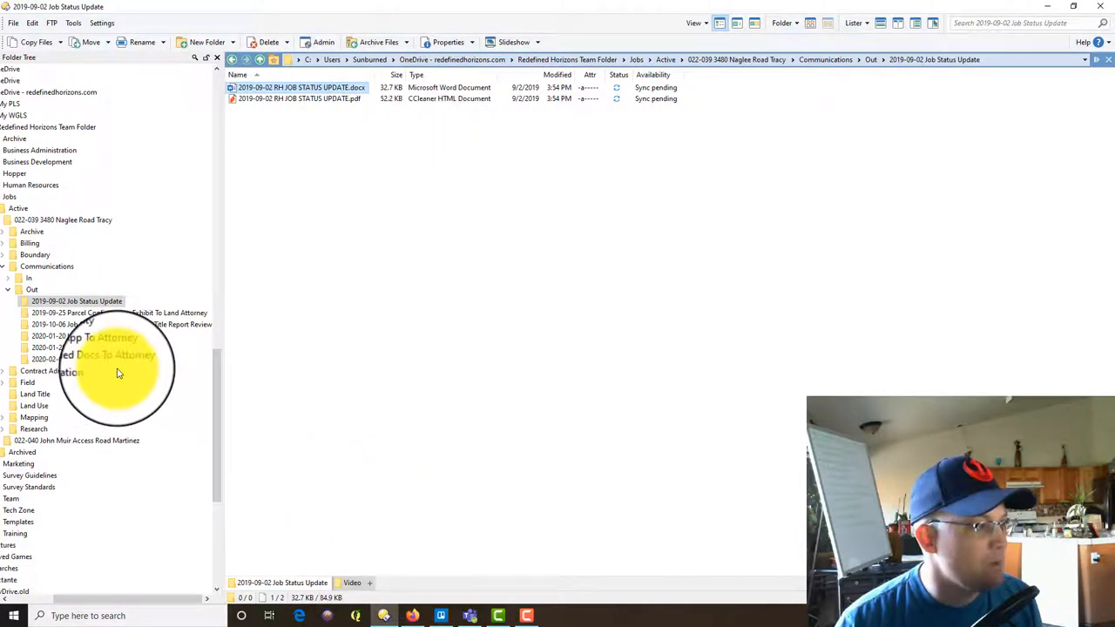
pyautogui.click(32, 289)
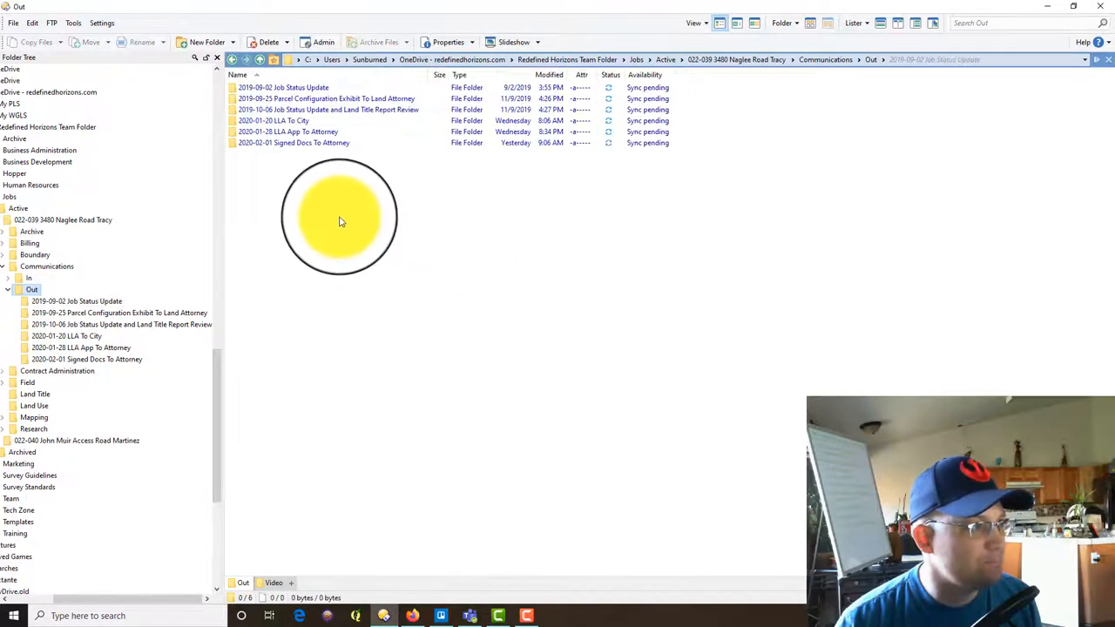
# - Create a new folder in Out named 2020-02-02 Job Status Update
pyautogui.rightClick(341, 220)
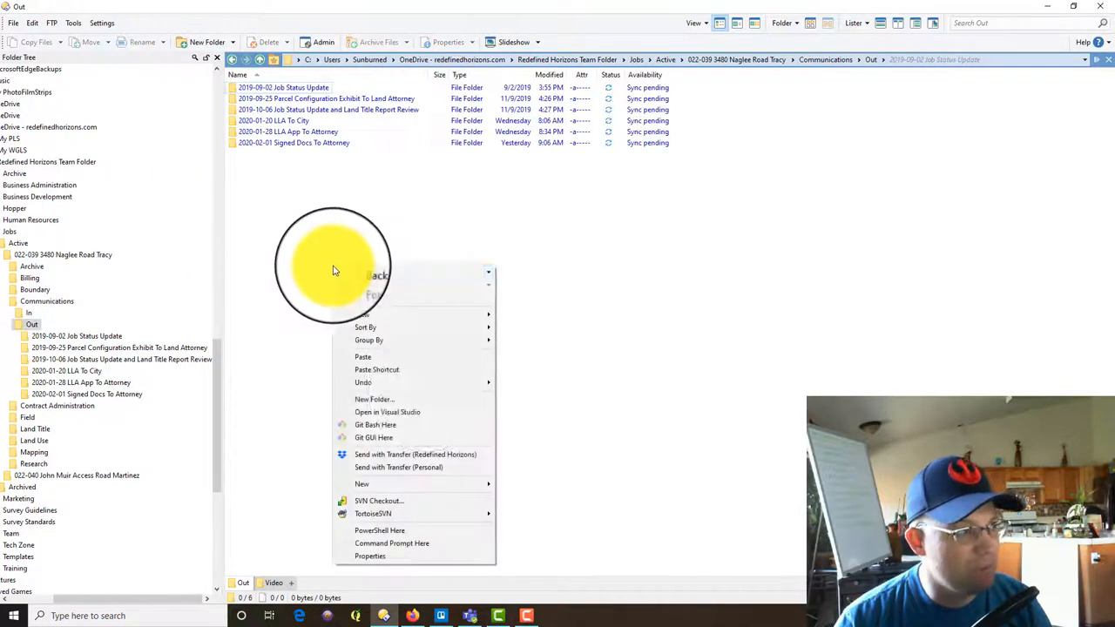
pyautogui.click(362, 484)
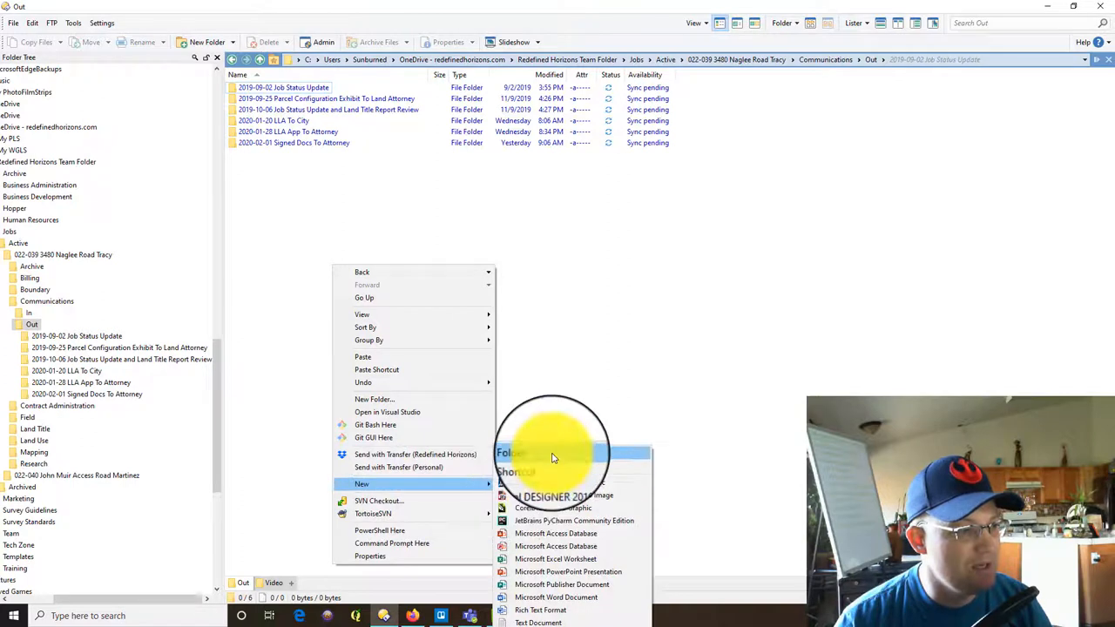
pyautogui.click(509, 453)
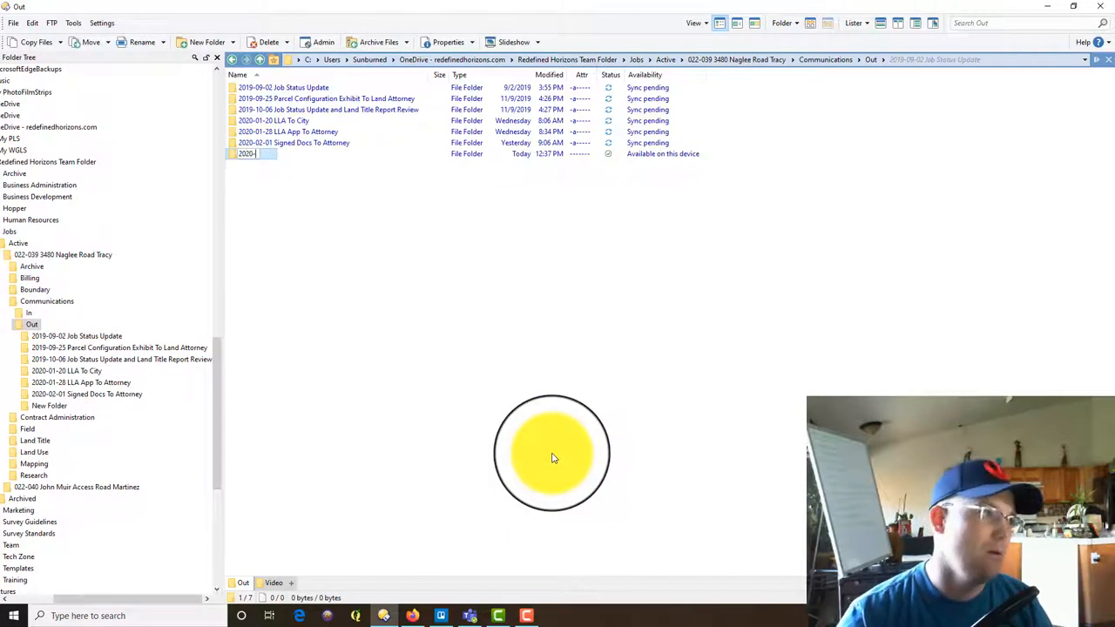
pyautogui.write('02-02')
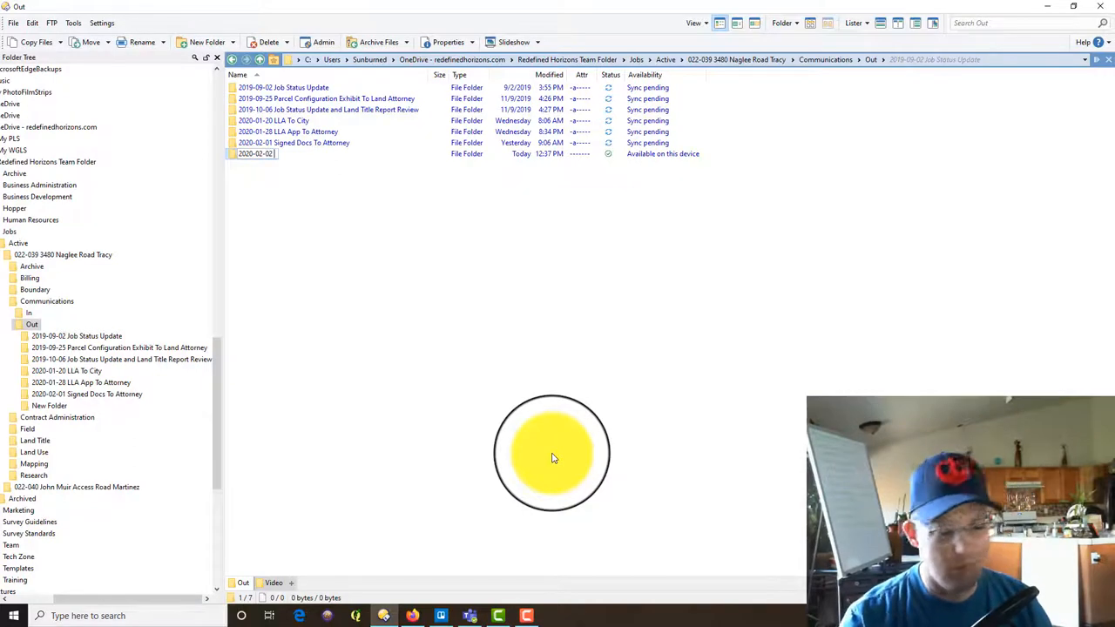
pyautogui.write('Job Status Update')
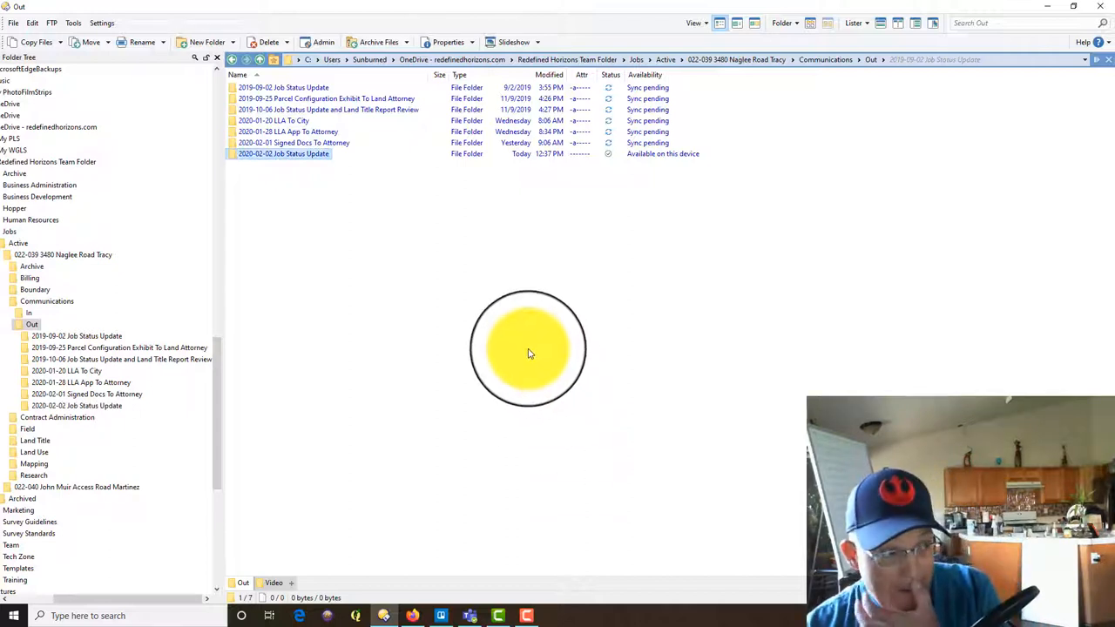
# - Paste the copied Word status update into the 2020-02-02 folder and launch it in Word
pyautogui.doubleClick(282, 153)
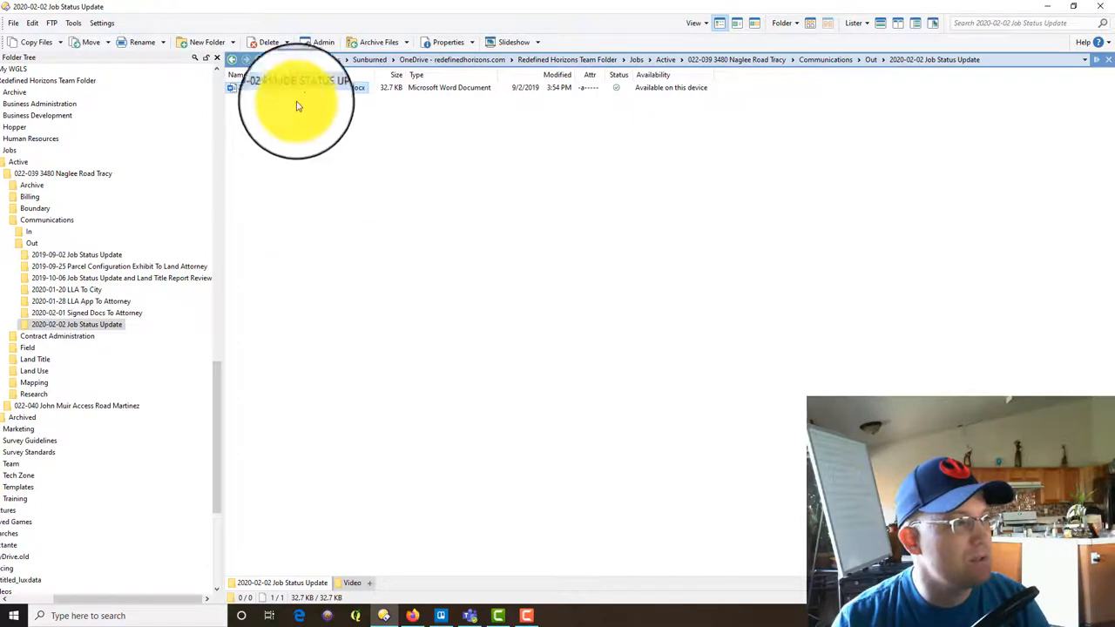
pyautogui.rightClick(296, 87)
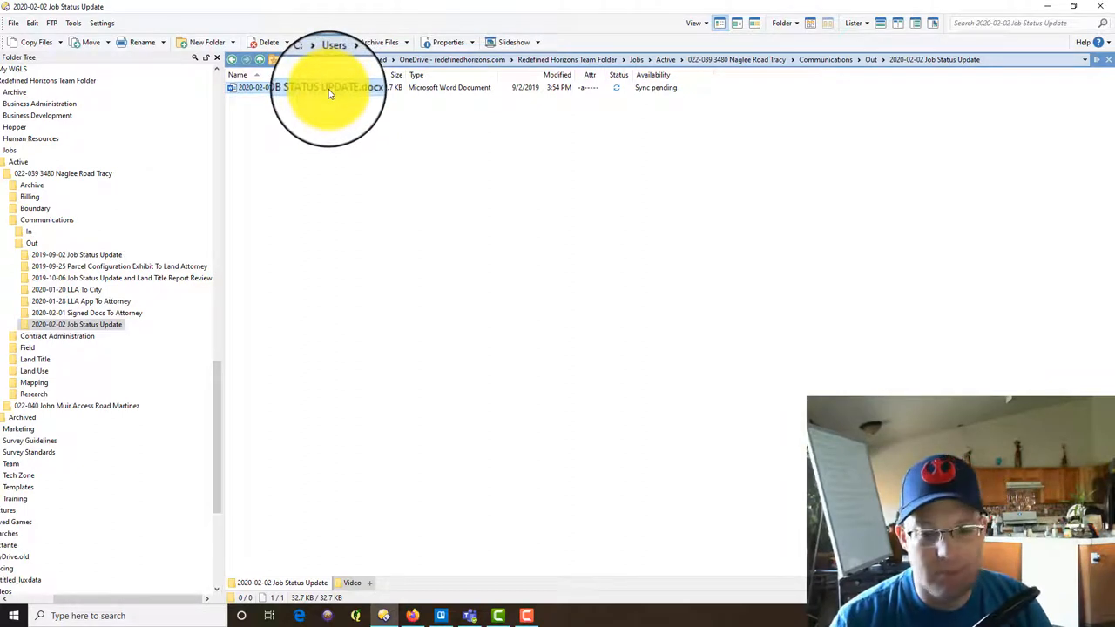
pyautogui.doubleClick(314, 87)
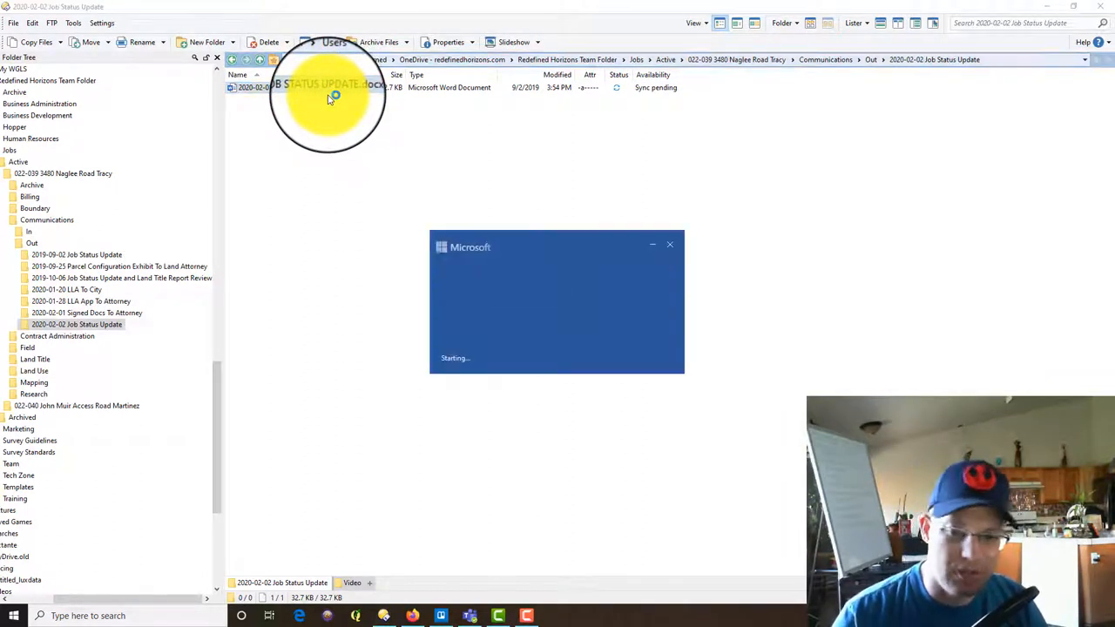